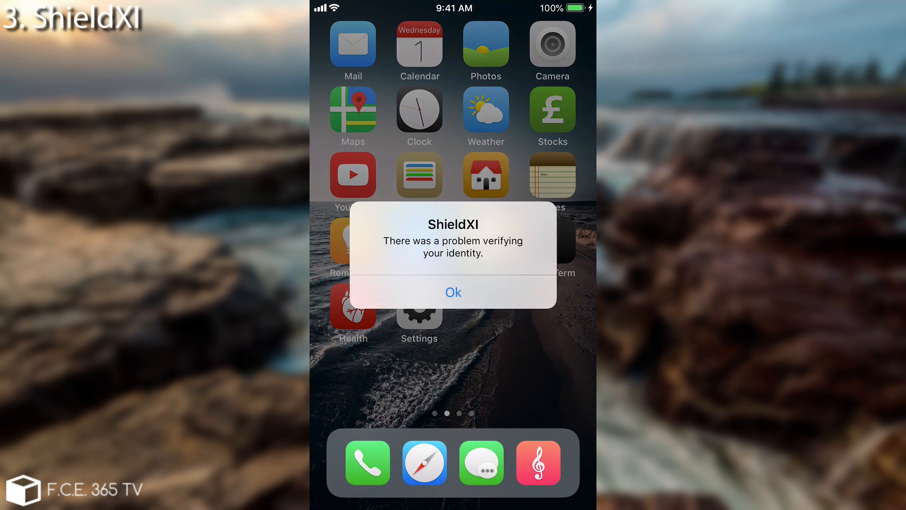
Dismiss the ShieldXI 'problem verifying your identity' alert with Ok, leaving the locked app closed.
left_click(453, 293)
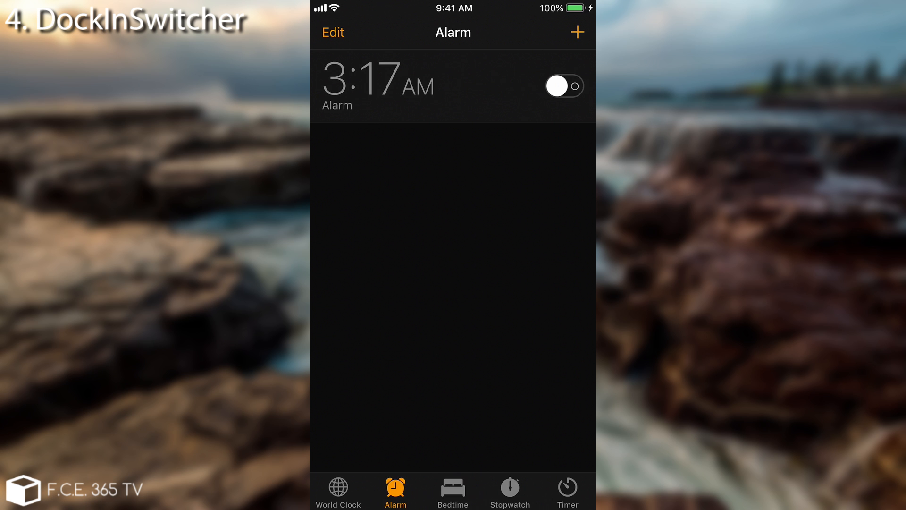
Return to the home screen from the Clock app's Alarm list after the DockInSwitcher demo.
key("home")
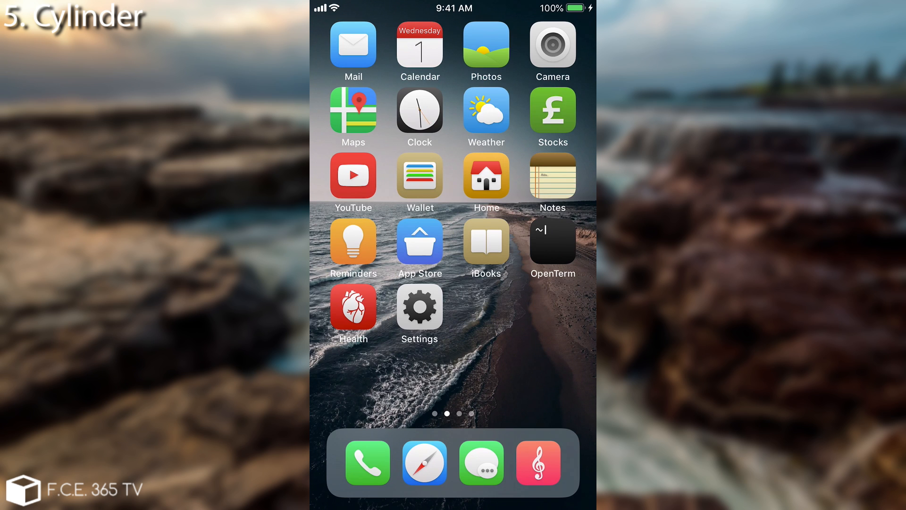
Swipe through home-screen pages and scroll the Cylinder effects list past Backwards, Blinds and Bubble.
scroll("left", 3)
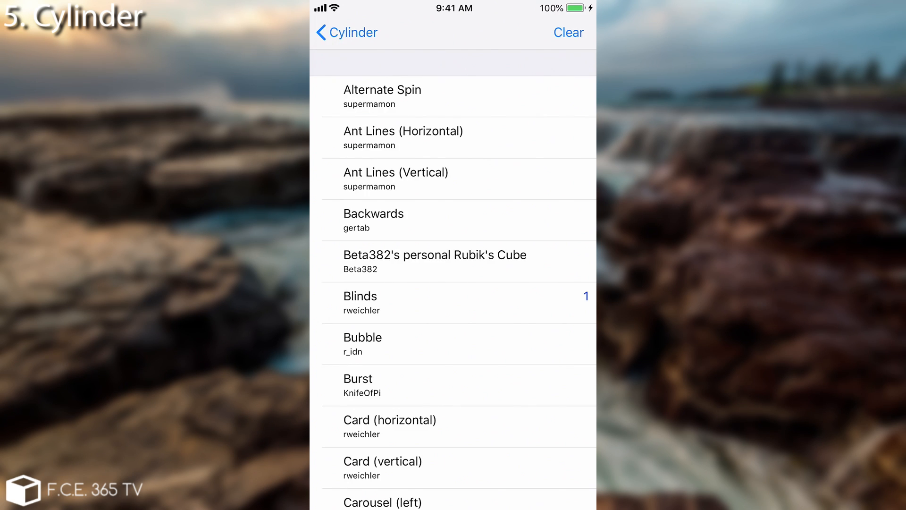
scroll("down", 3)
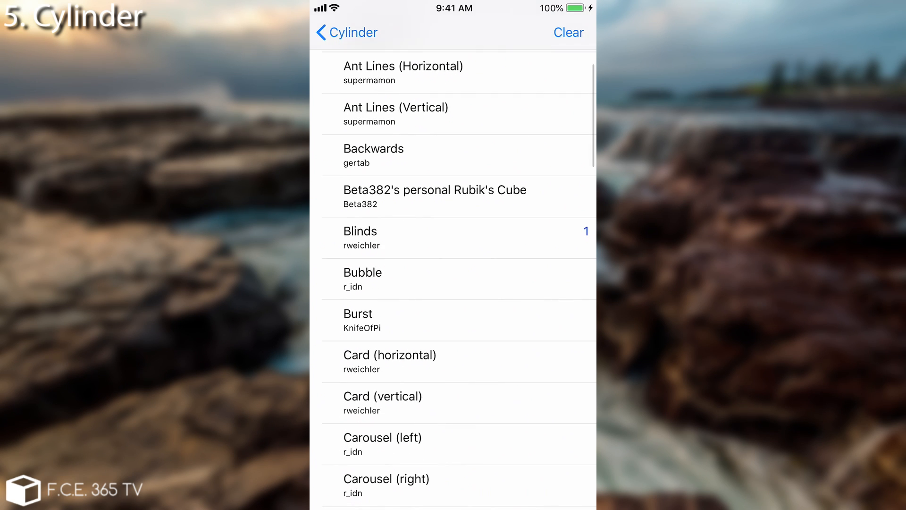